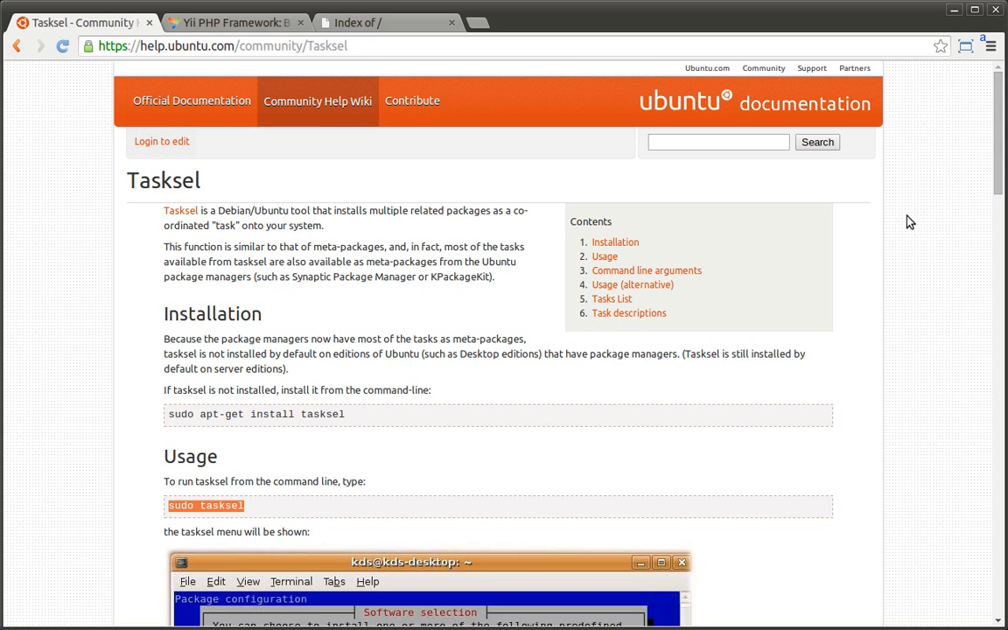
# - Inspect the PluginBotSrv and YiiRoot folders in html, then bring up the Yii Framework homepage
pyautogui.scroll(-3)
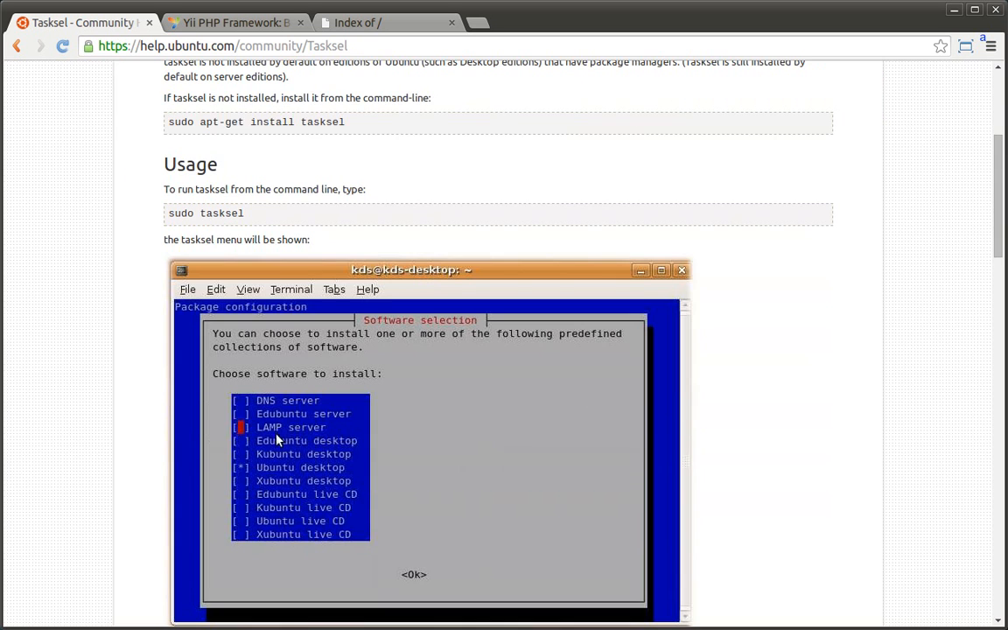
pyautogui.moveTo(272, 433)
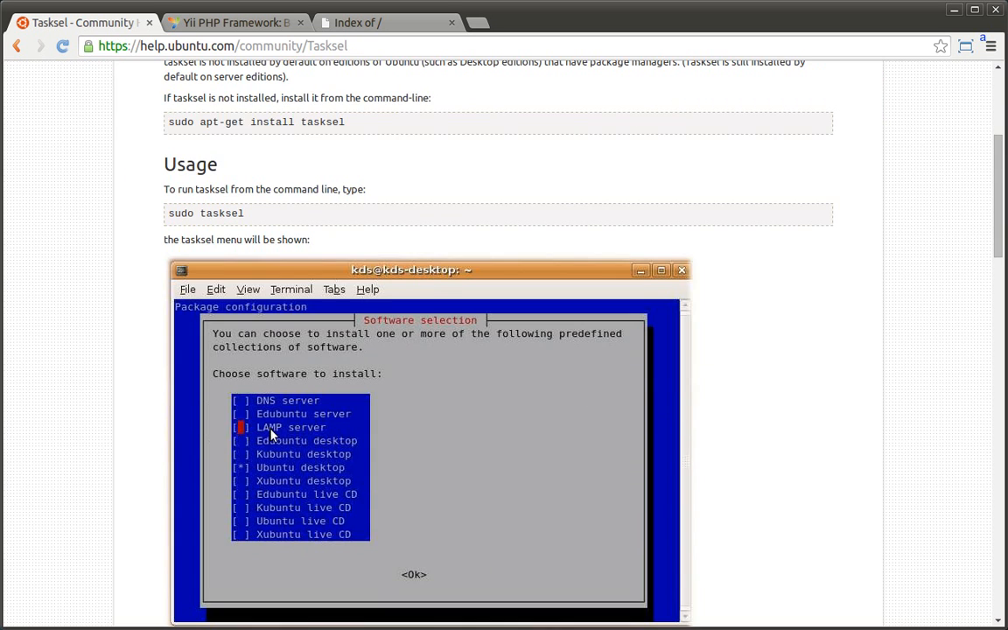
pyautogui.moveTo(281, 433)
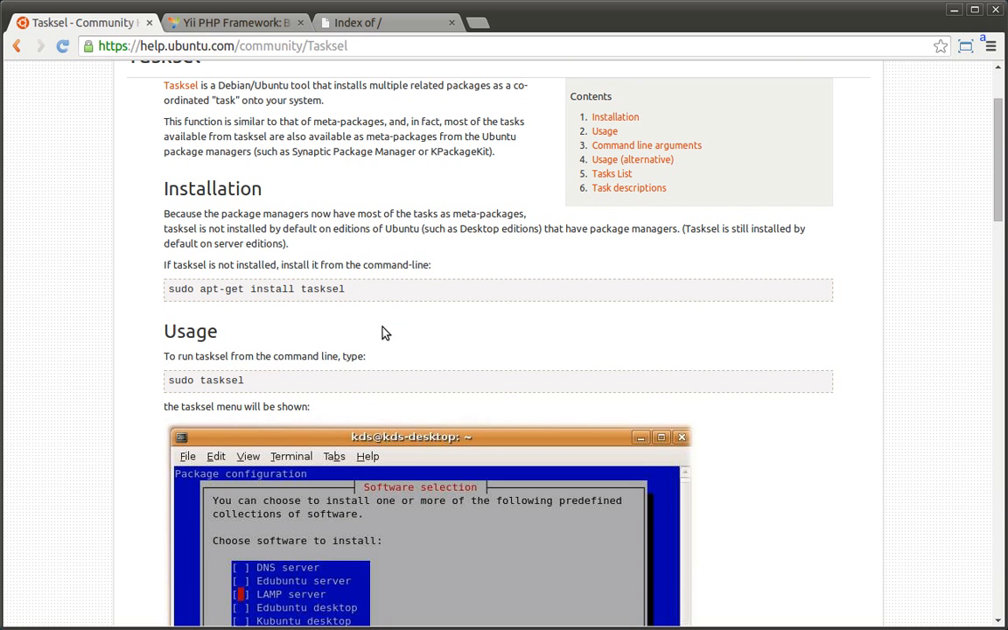
pyautogui.scroll(-3)
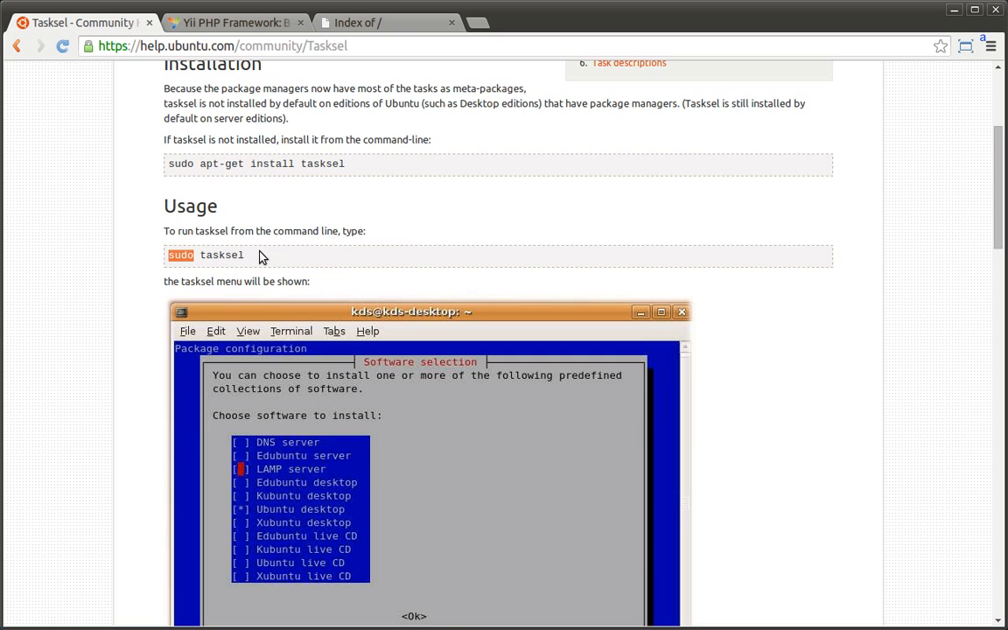
pyautogui.scroll(-3)
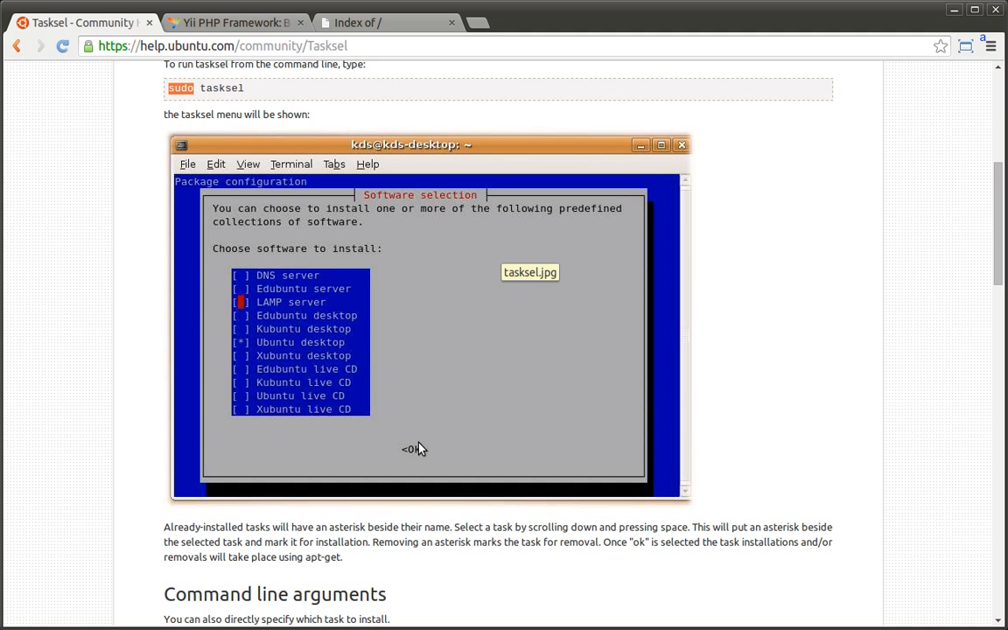
pyautogui.moveTo(420, 429)
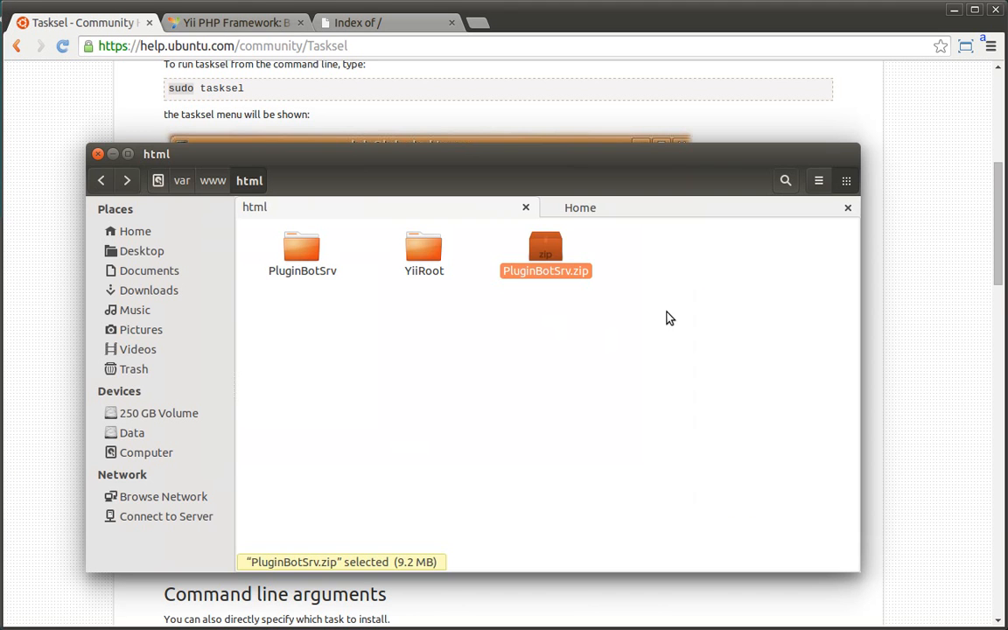
pyautogui.moveTo(543, 289)
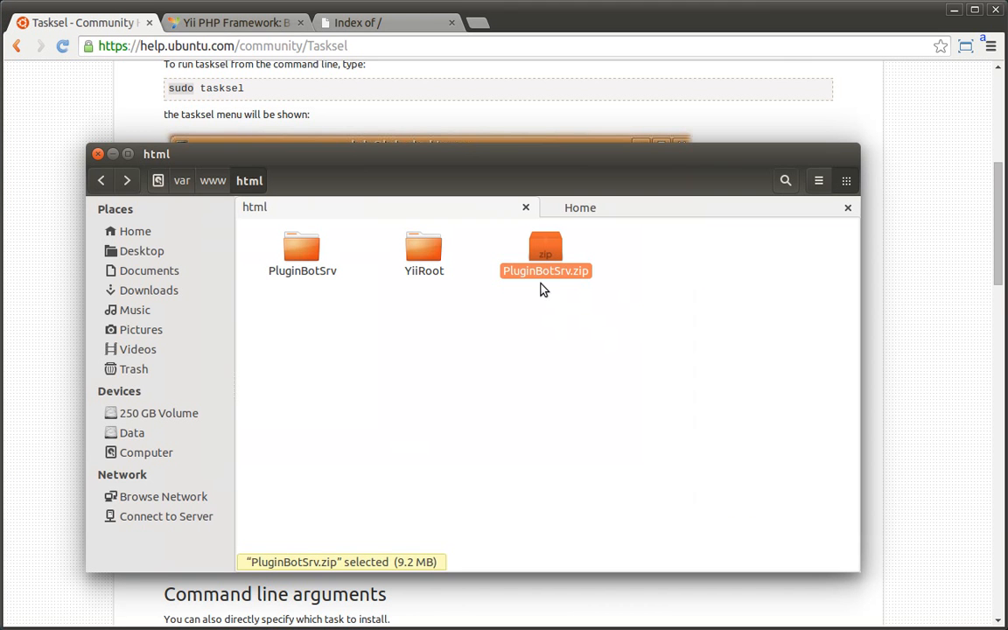
pyautogui.moveTo(380, 407)
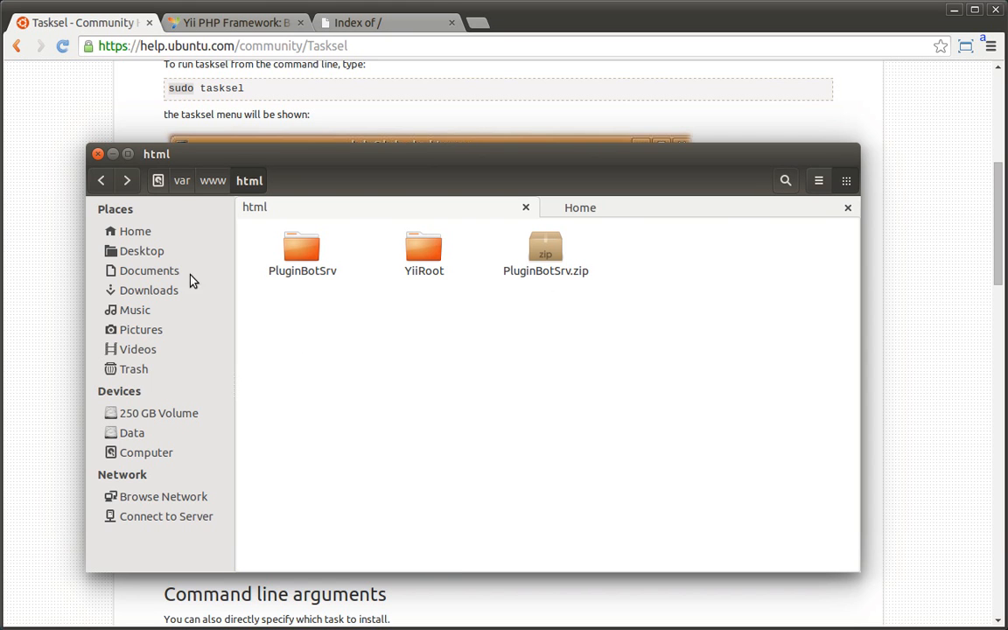
pyautogui.moveTo(213, 191)
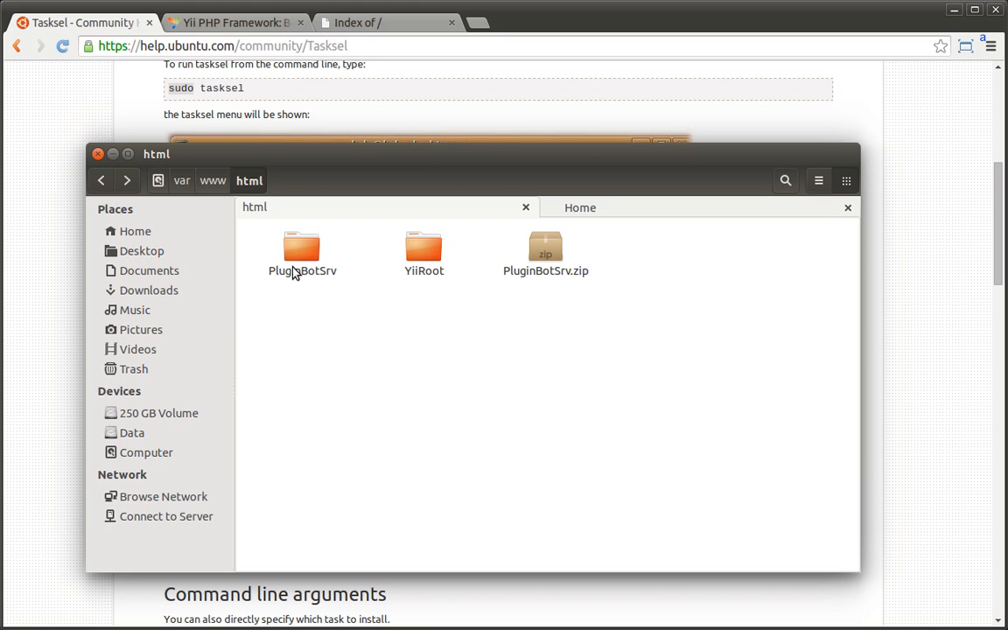
pyautogui.click(302, 249)
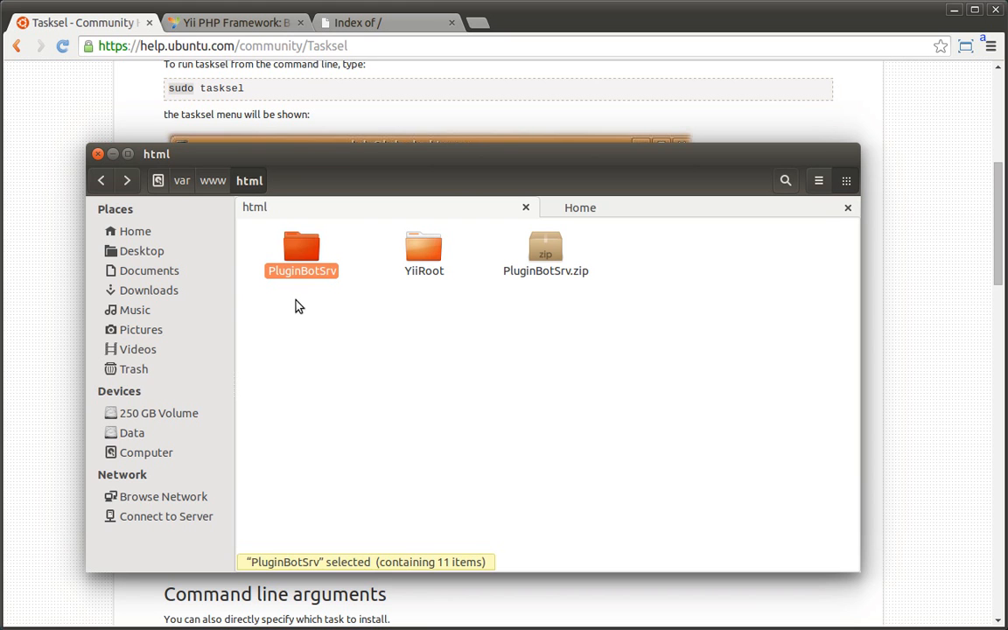
pyautogui.click(422, 249)
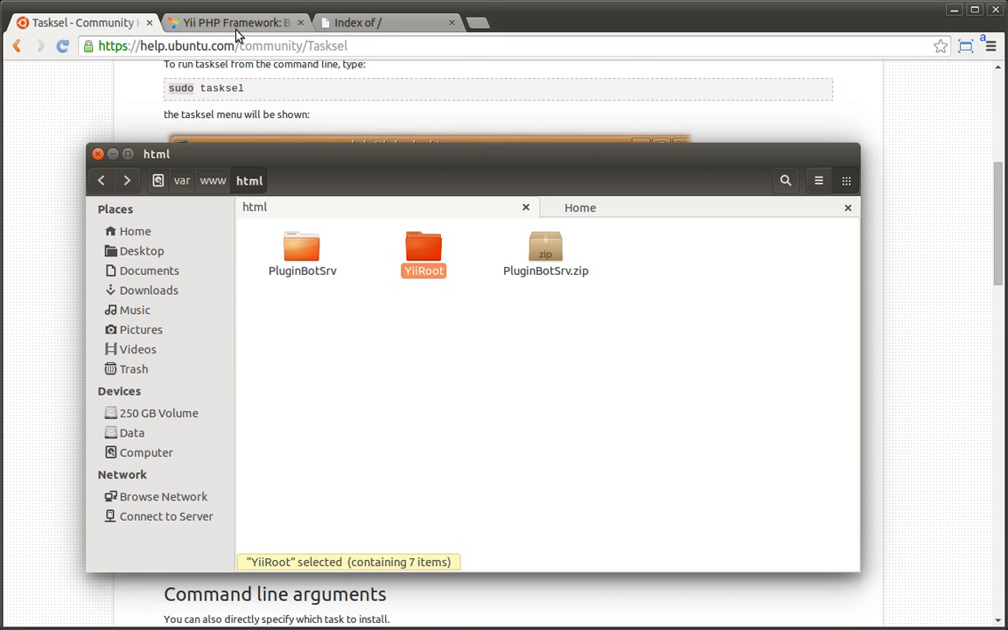
pyautogui.click(236, 24)
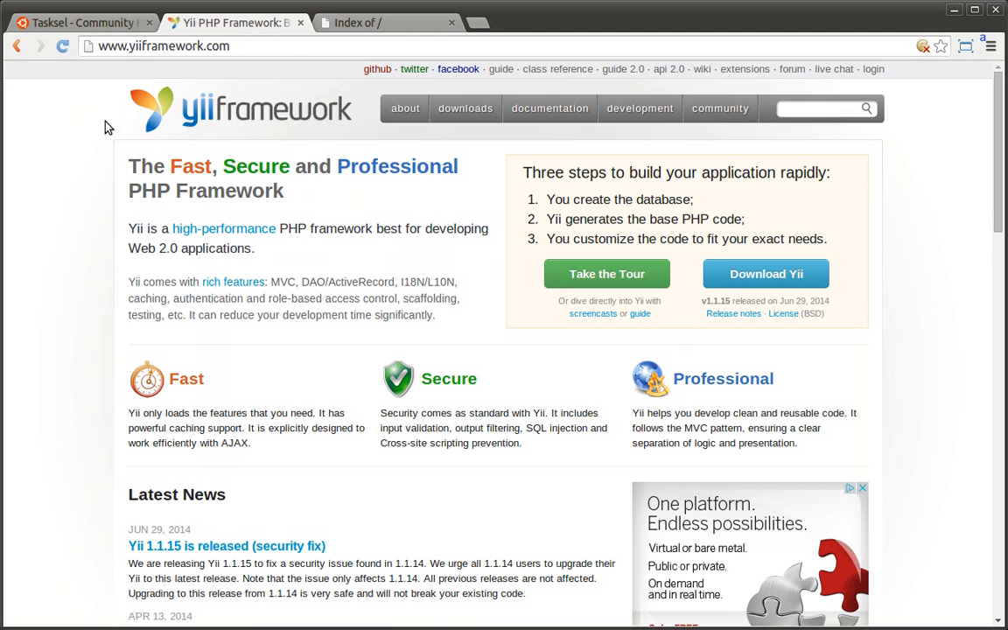
pyautogui.moveTo(210, 123)
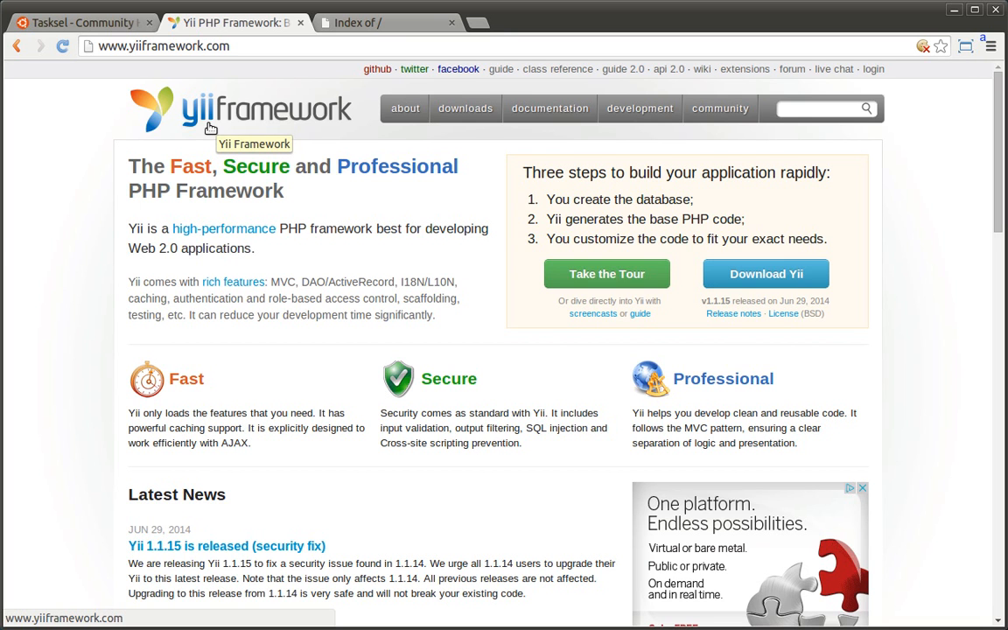
pyautogui.moveTo(241, 108)
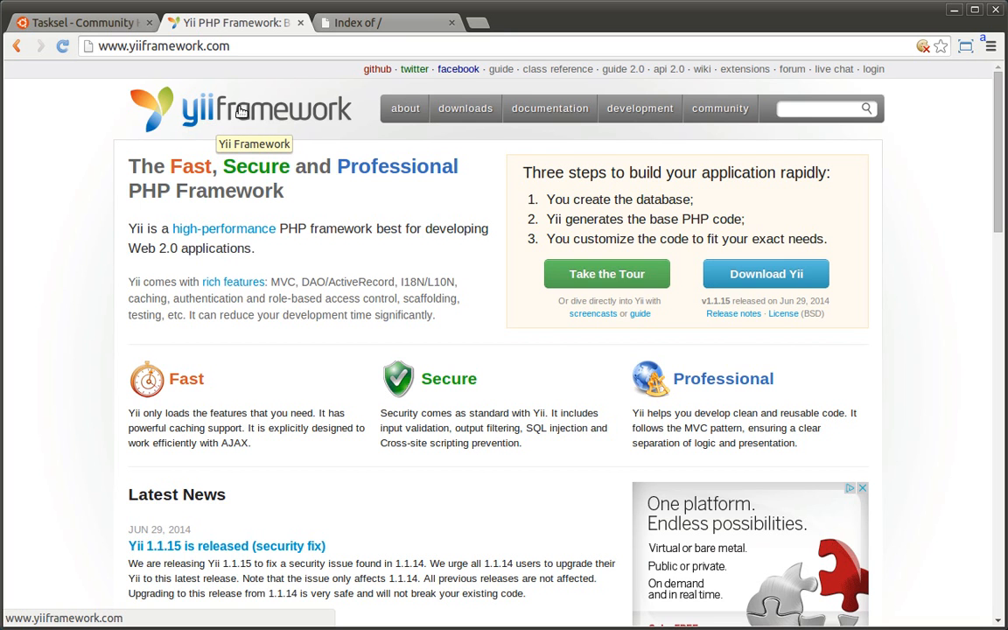
pyautogui.moveTo(275, 107)
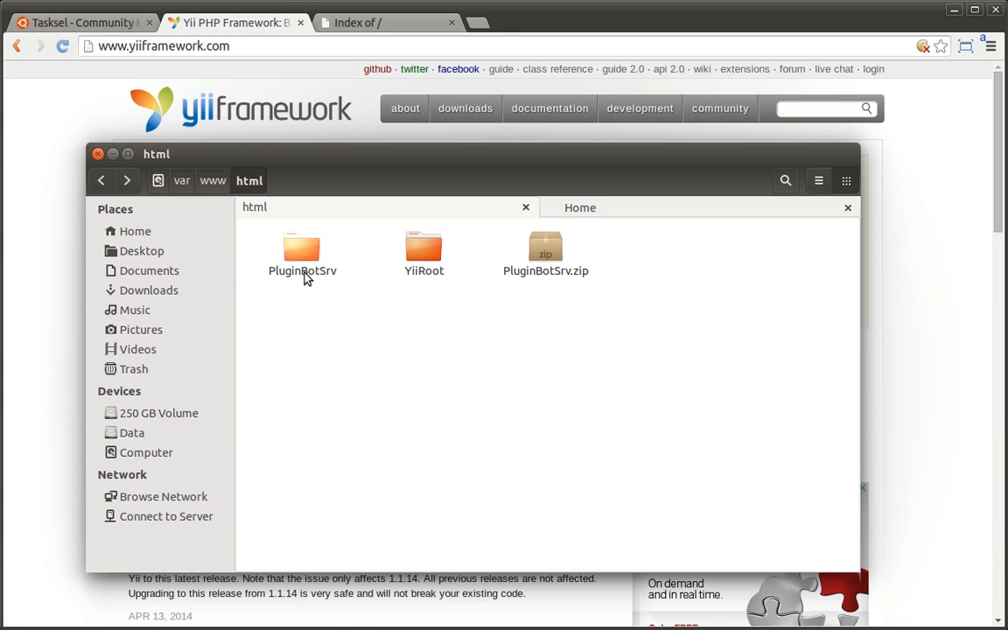
# - Open PluginBotSrv to view assets, css, protected and SQL files, then switch to 'Index of /'
pyautogui.doubleClick(302, 249)
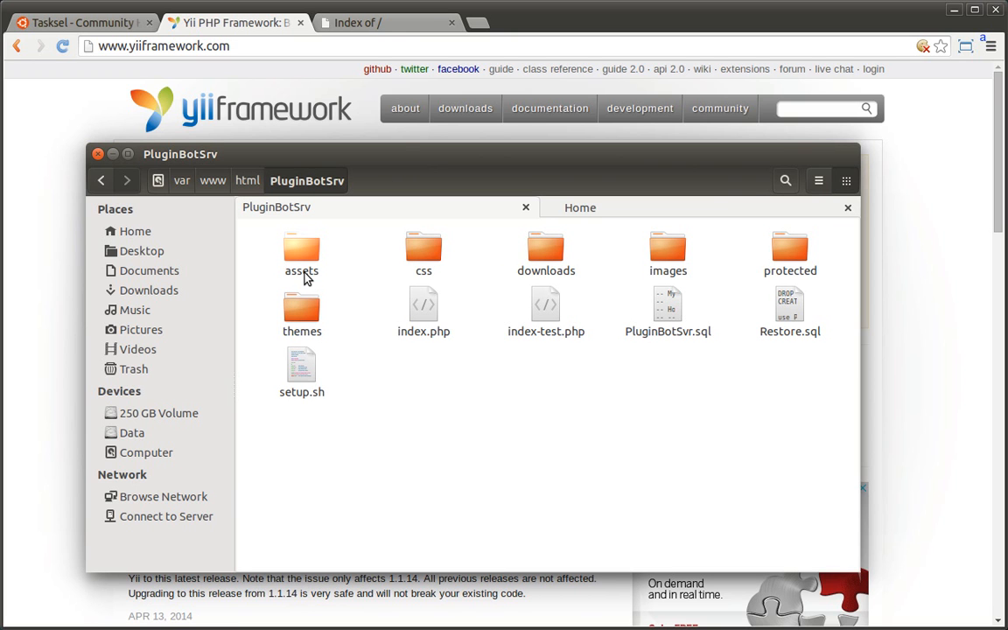
pyautogui.click(375, 23)
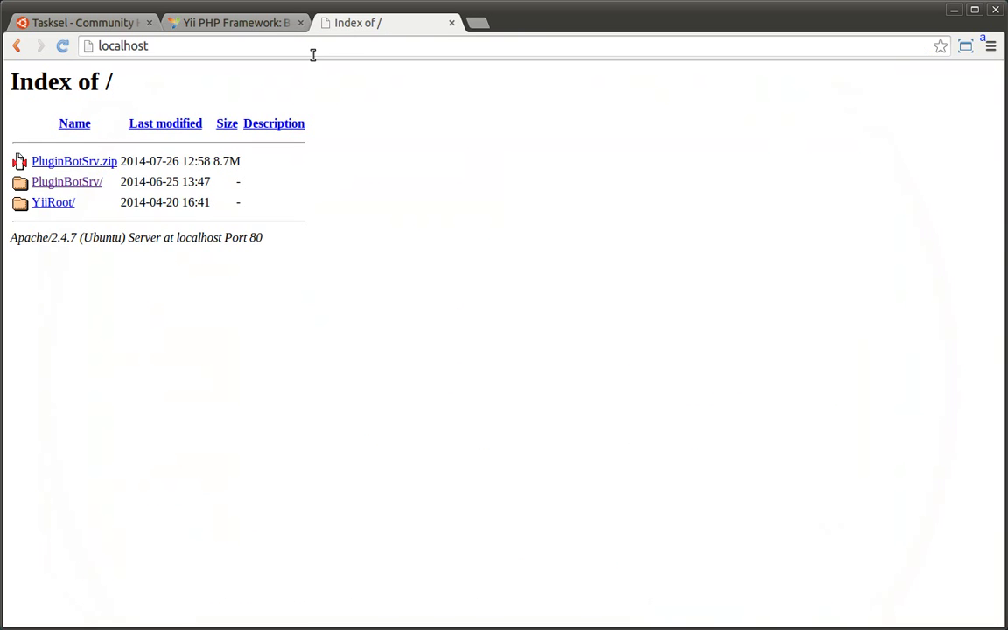
# - Open the PluginBotSrv/ link on localhost, getting a CDbException access-denied error for root
pyautogui.click(65, 181)
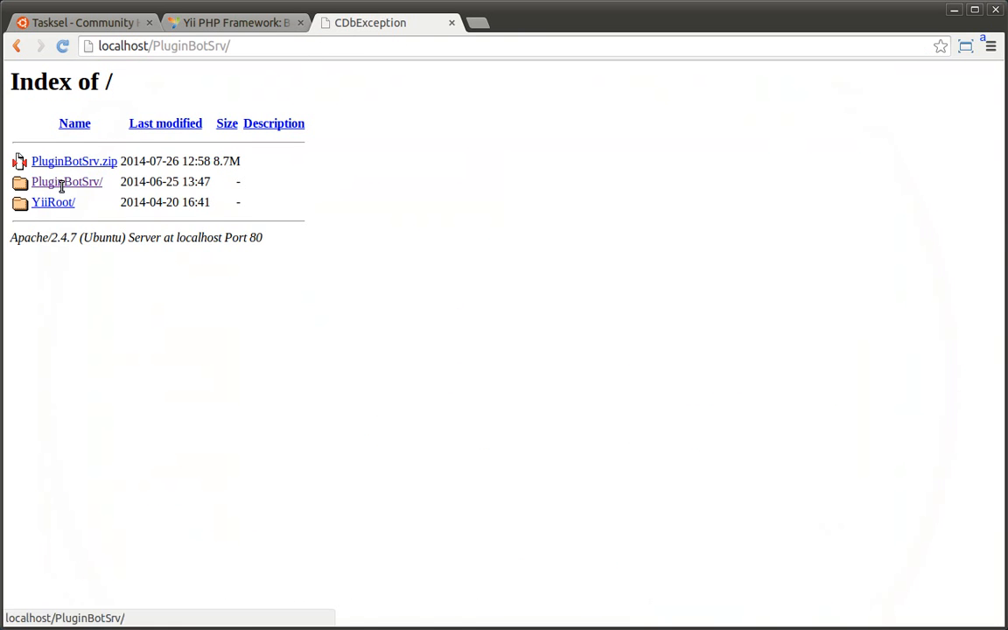
pyautogui.click(67, 181)
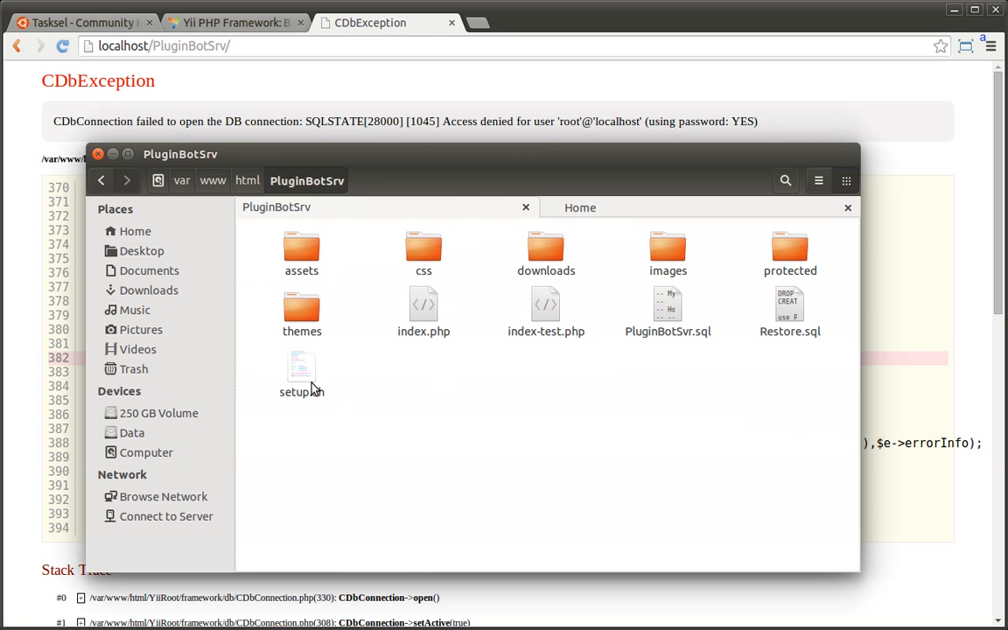
# - Select the setup.sh script in the PluginBotSrv folder
pyautogui.click(301, 369)
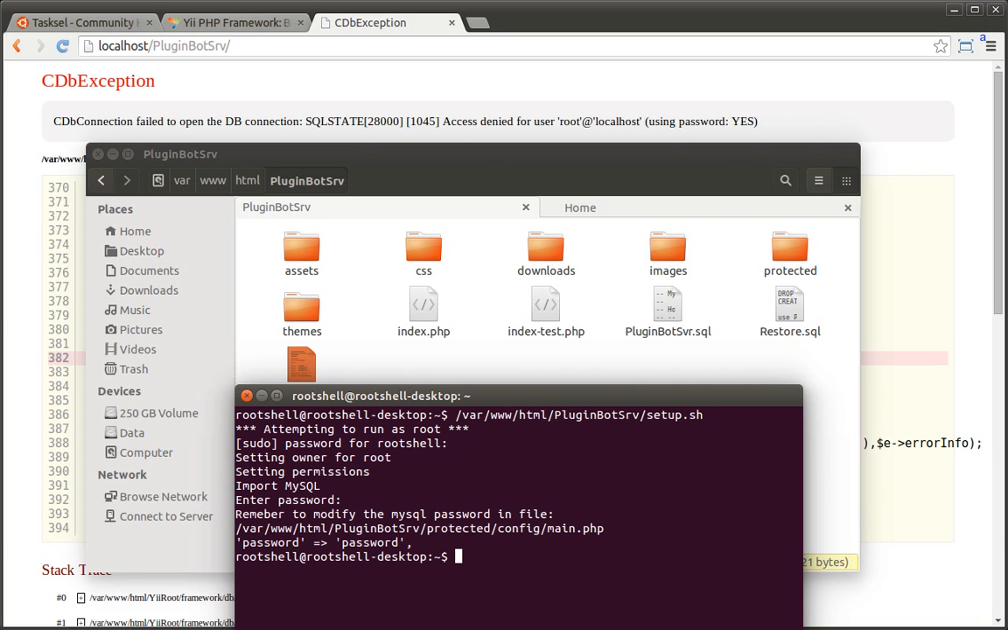
pyautogui.moveTo(442, 515)
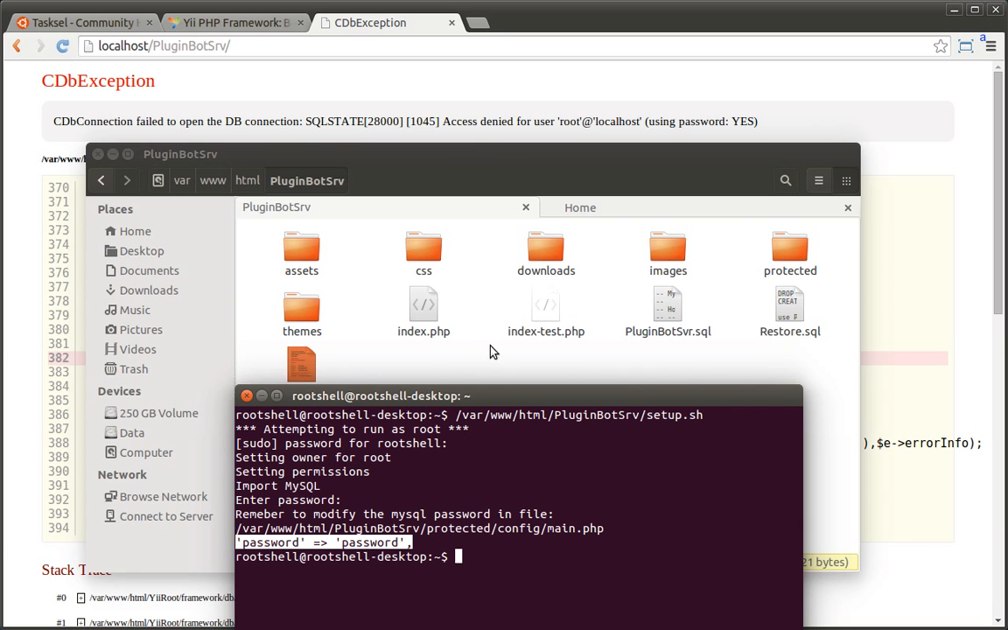
# - Go into the protected folder and open main.php in the text editor
pyautogui.click(247, 396)
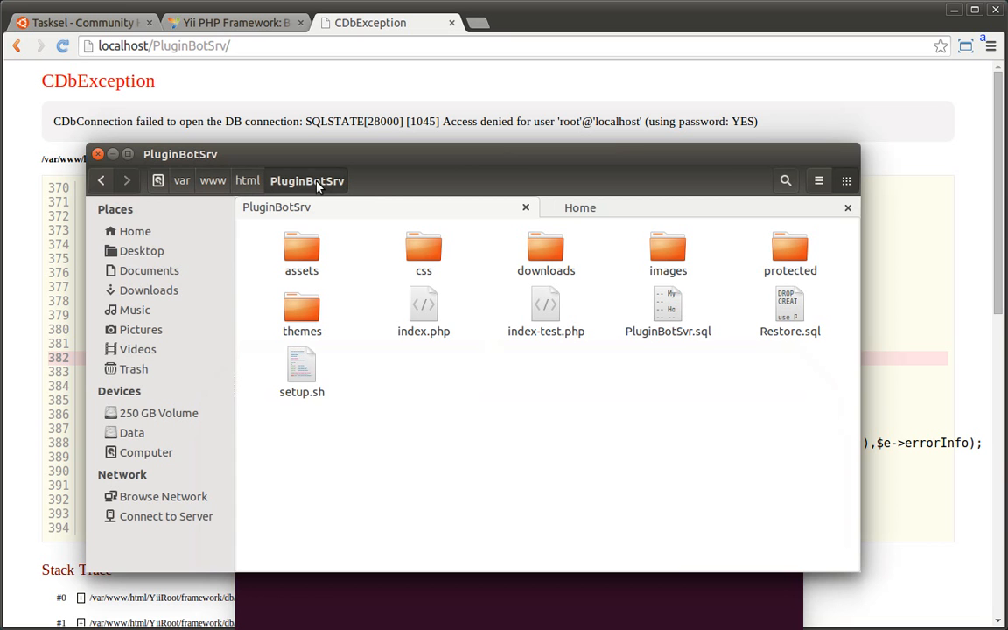
pyautogui.click(789, 248)
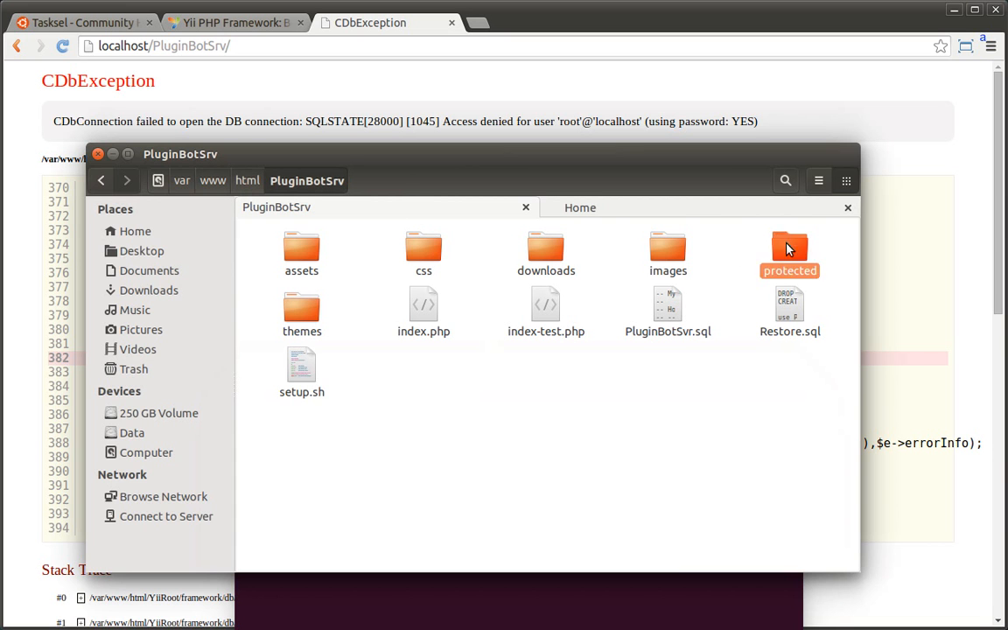
pyautogui.doubleClick(789, 248)
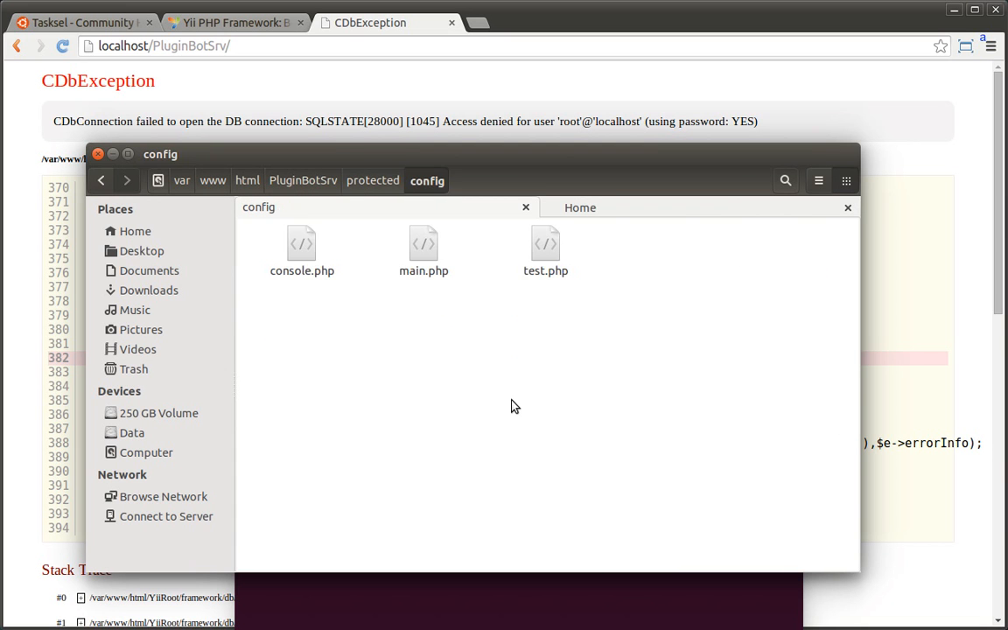
pyautogui.click(423, 250)
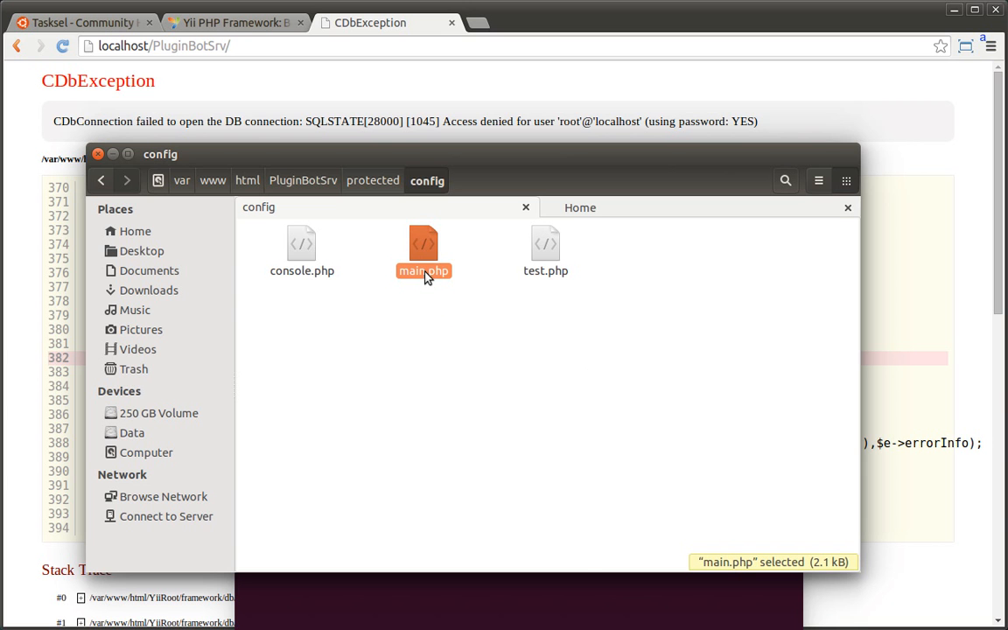
pyautogui.doubleClick(424, 251)
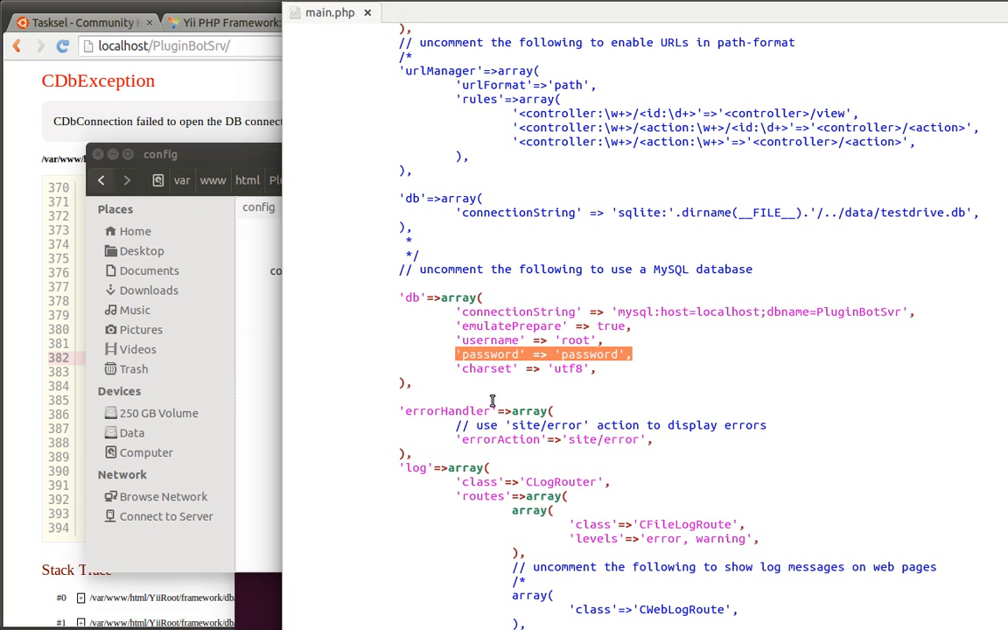
# - Replace the placeholder 'password' value in main.php's db array with 'the actual'
pyautogui.doubleClick(589, 353)
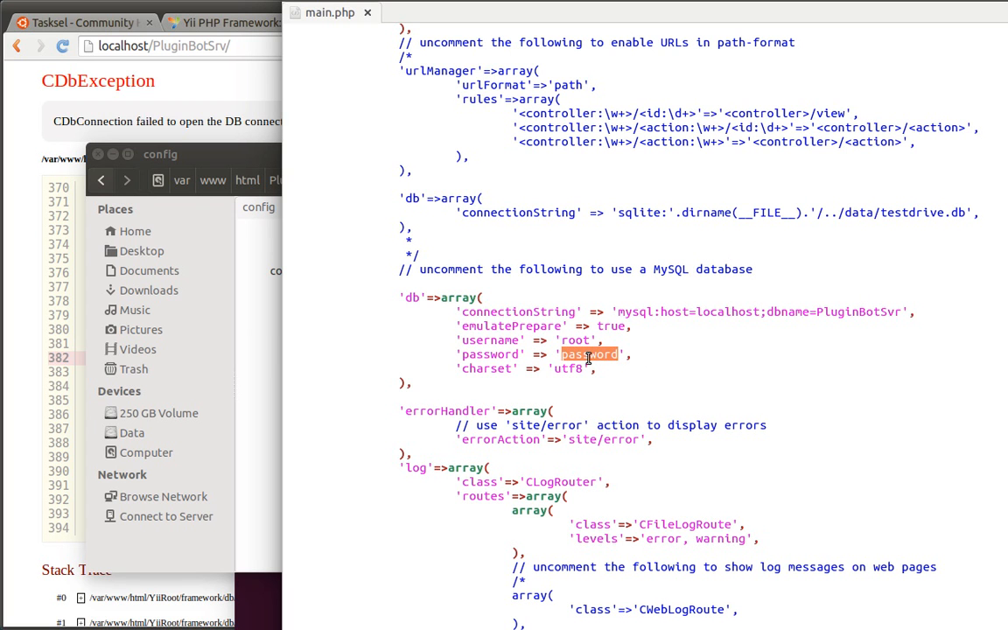
pyautogui.write('the')
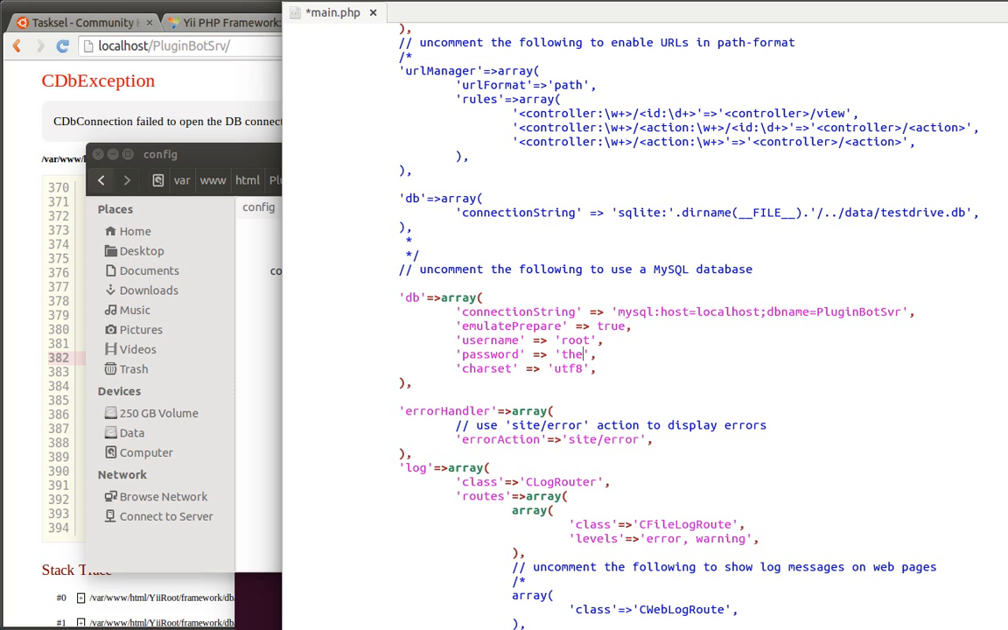
pyautogui.write('actual')
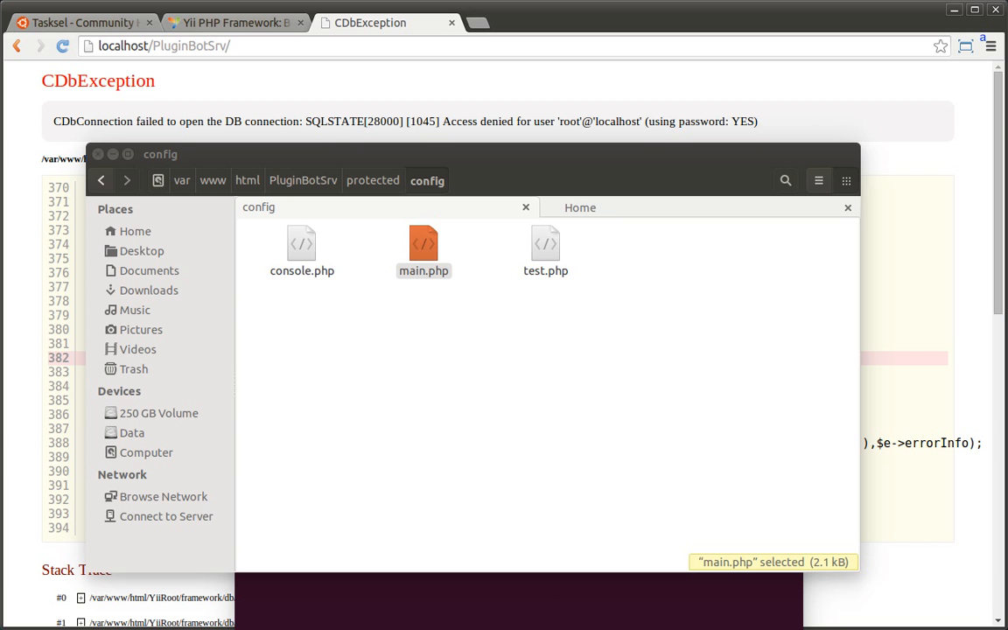
pyautogui.moveTo(451, 91)
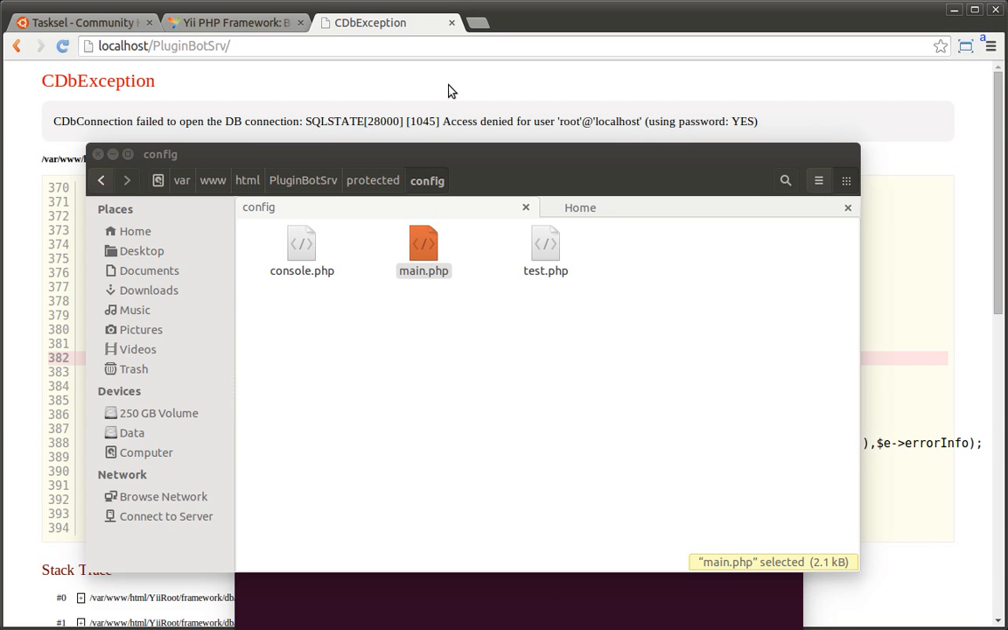